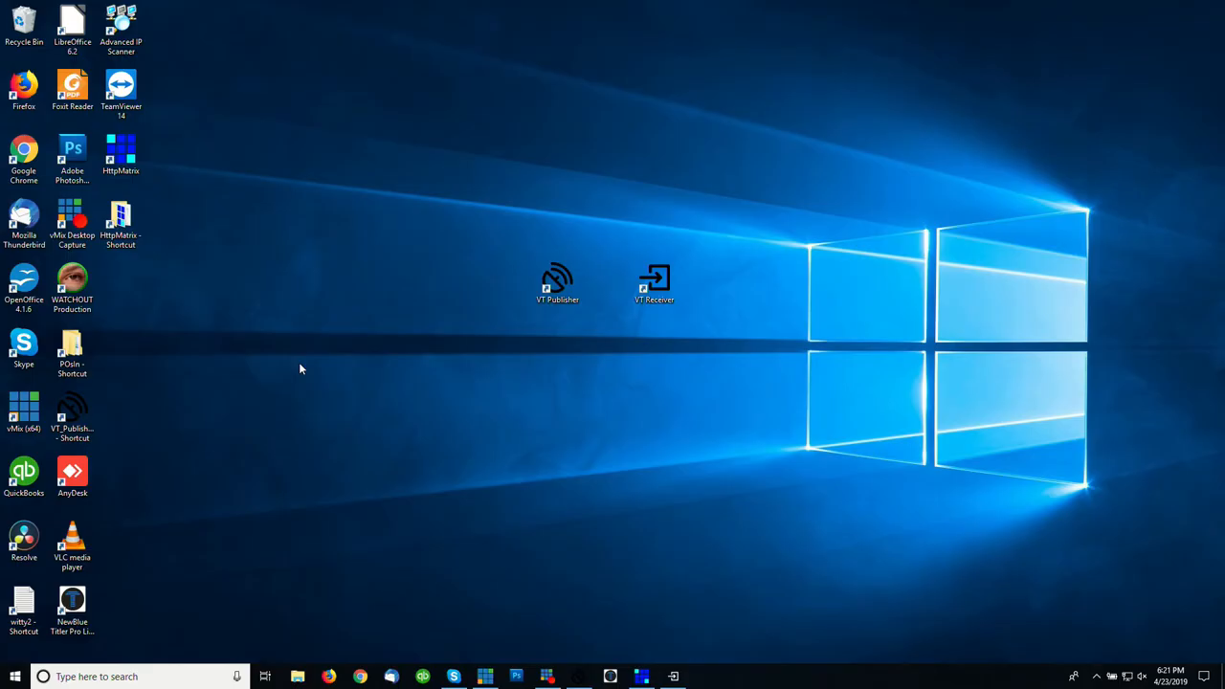
Launch VT Publisher from its shortcut, publishing vMix Video at 1280x720, and shrink the window.
left_click(557, 283)
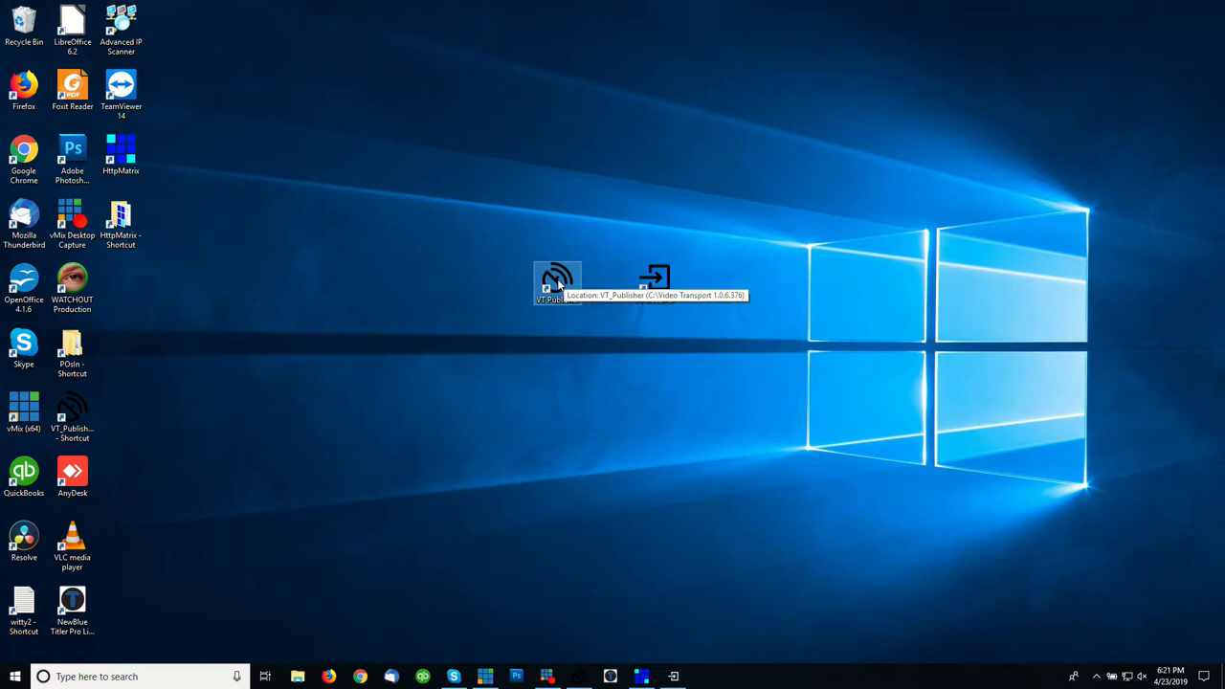
mouse_move(655, 283)
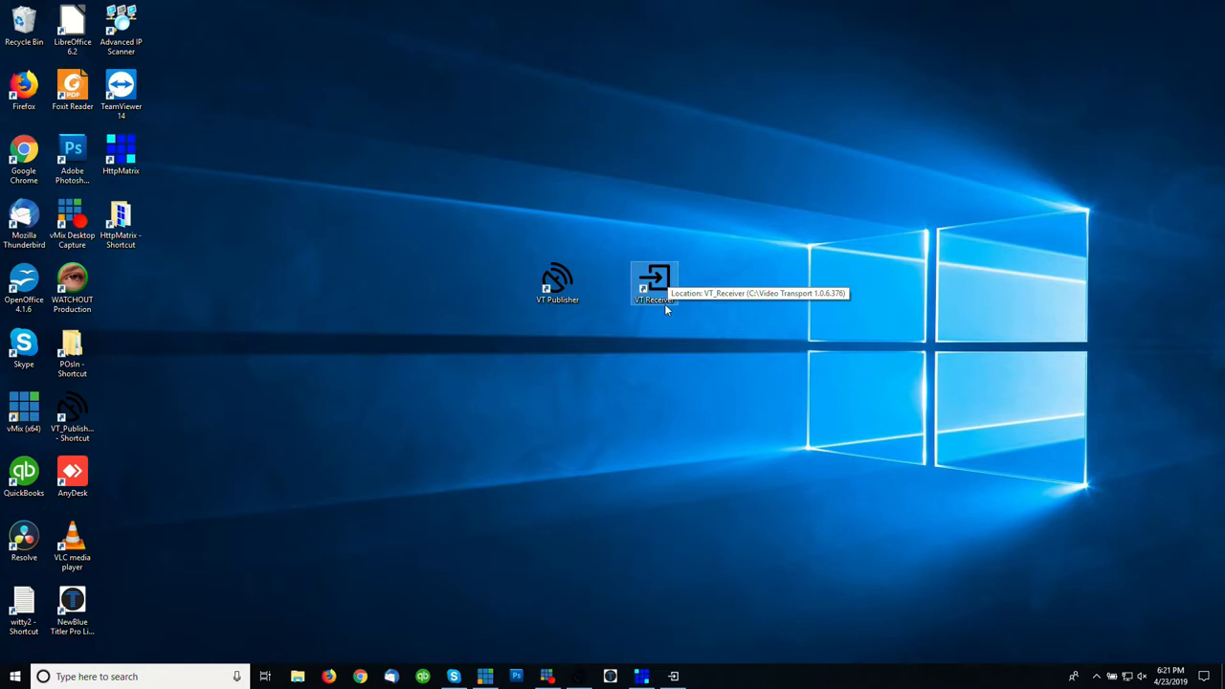
double_click(557, 284)
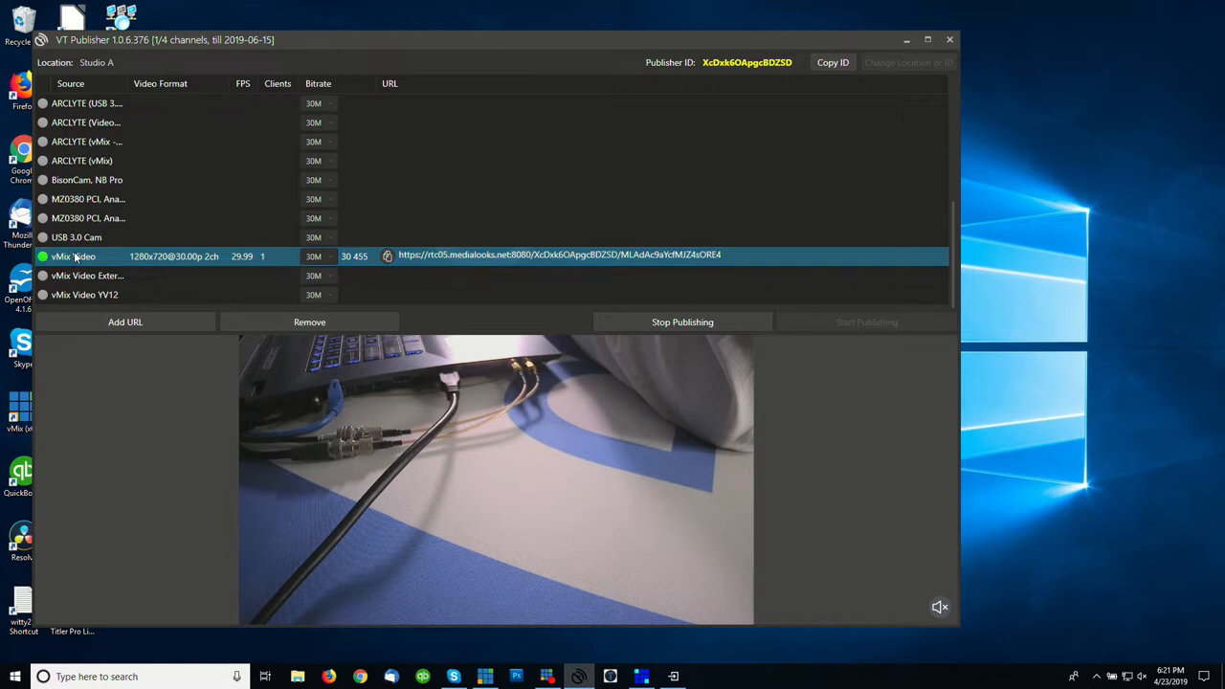
left_click(80, 161)
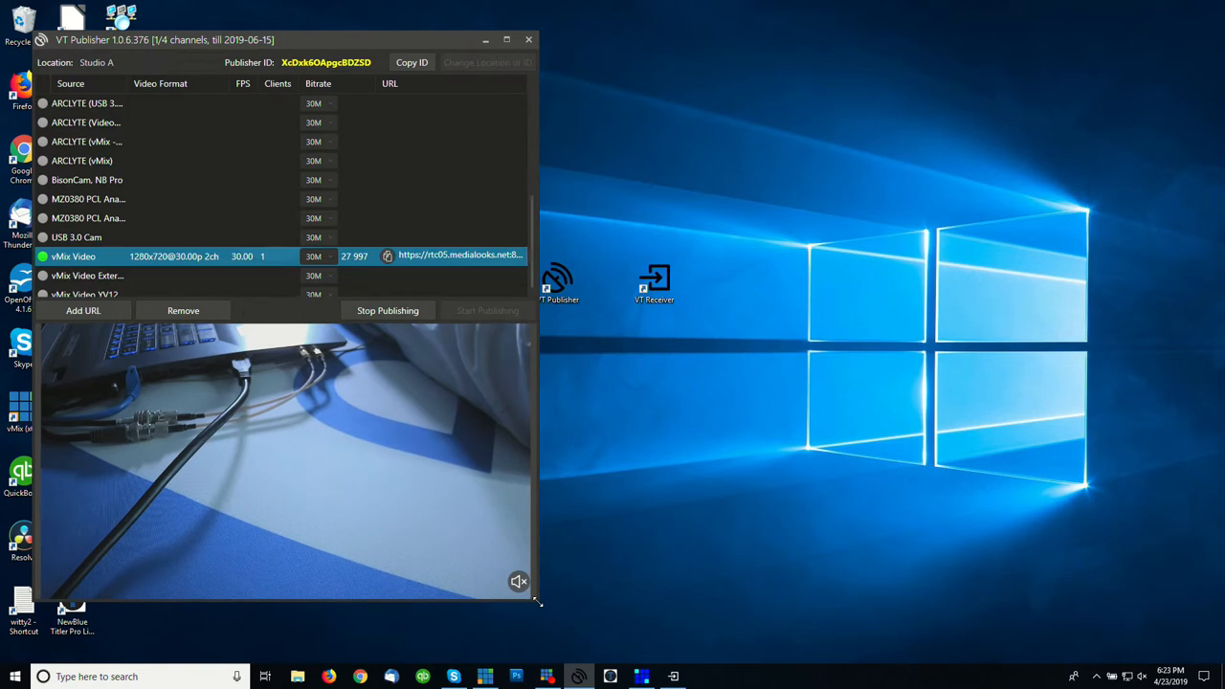
Receive Studio A vMix Video in VT Receiver over NDI, then pick the ARCLYTE display source.
left_click(144, 141)
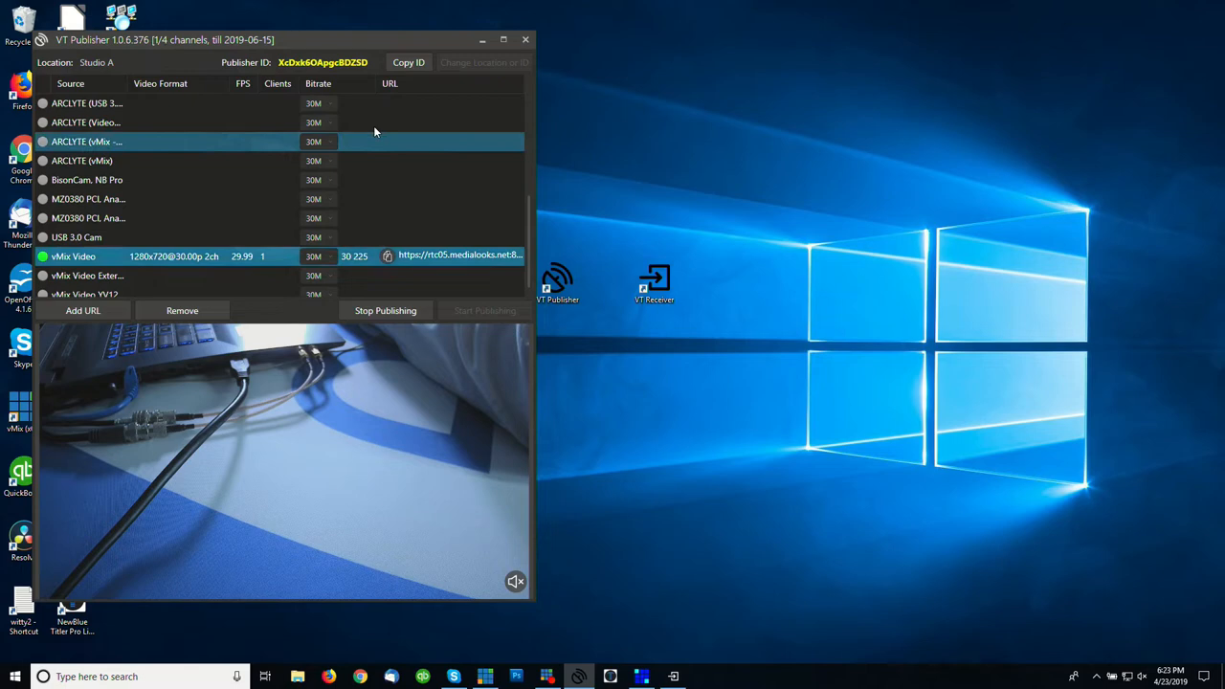
left_click(410, 61)
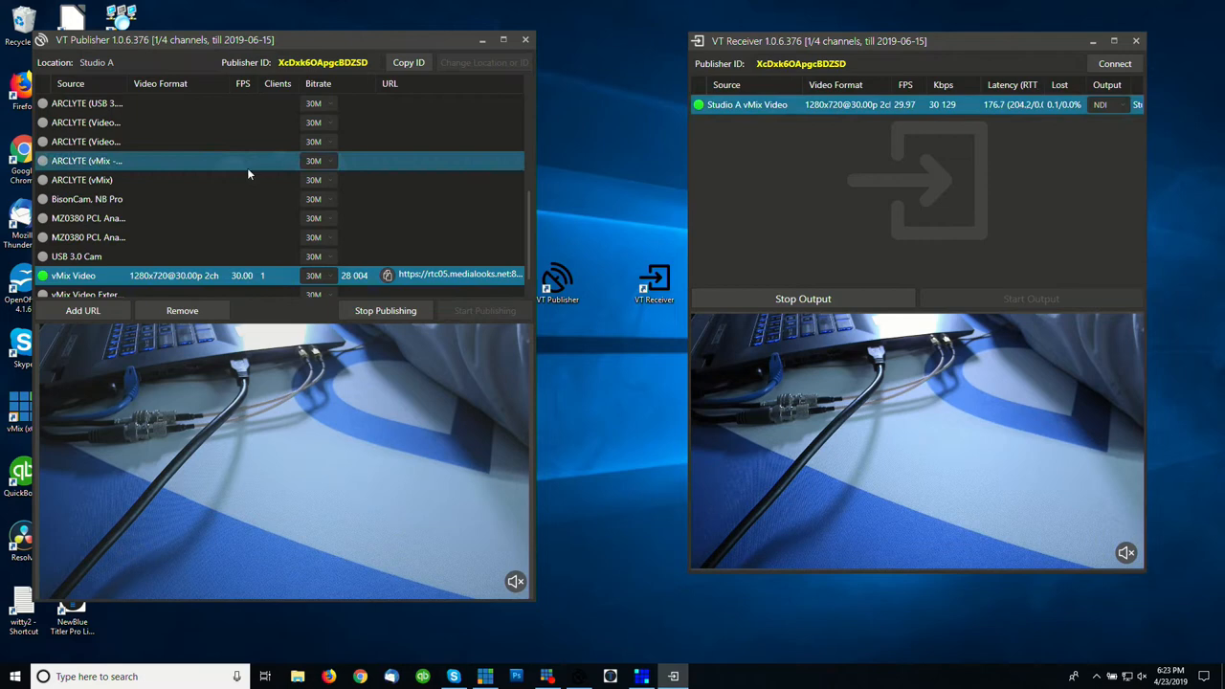
scroll("up", 3)
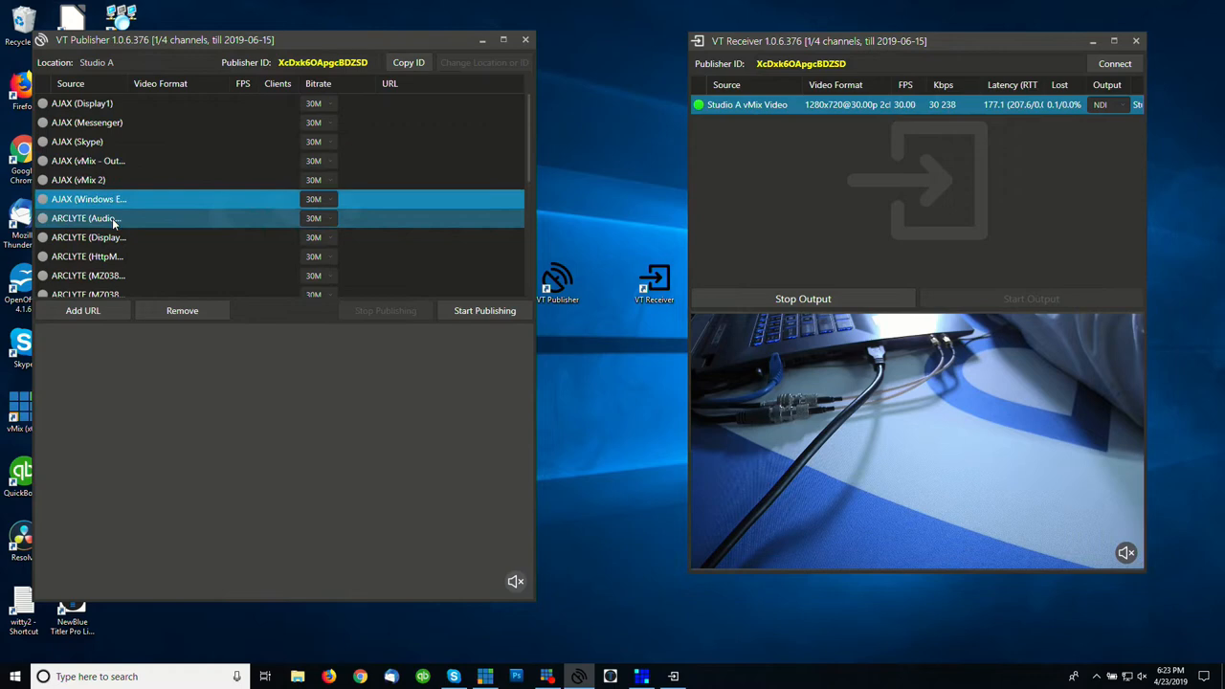
left_click(330, 238)
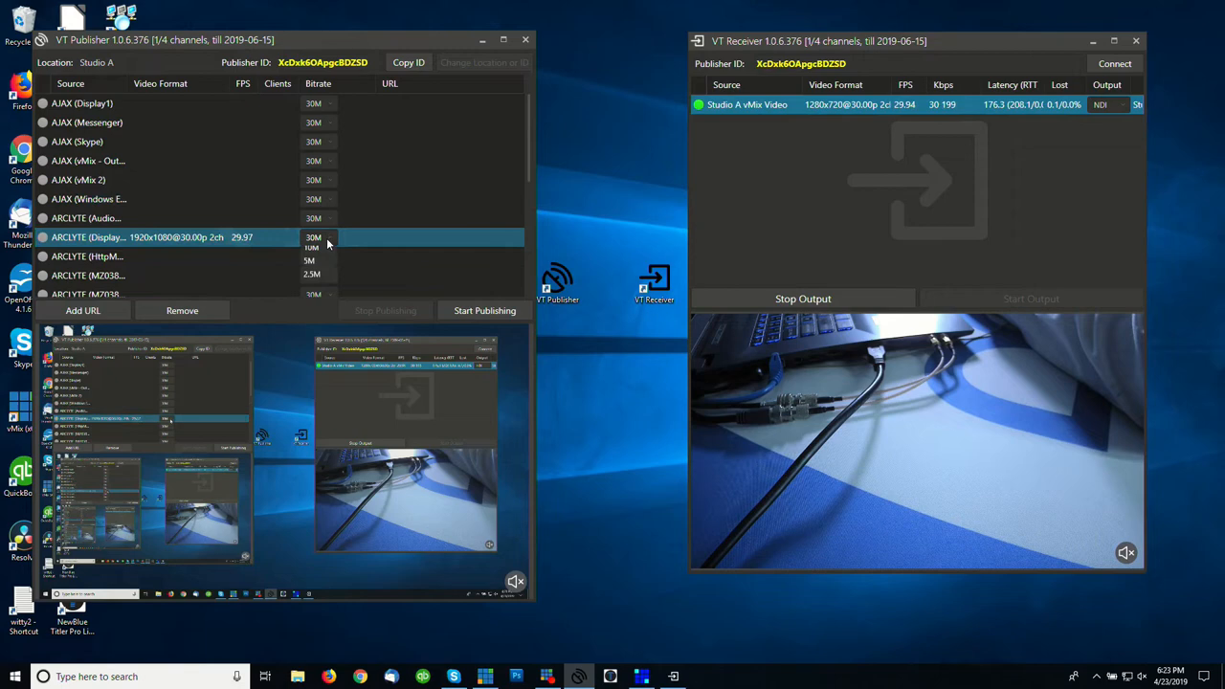
Set the ARCLYTE Display source bitrate to 2.5M at 1920x1080, 30 fps.
left_click(310, 276)
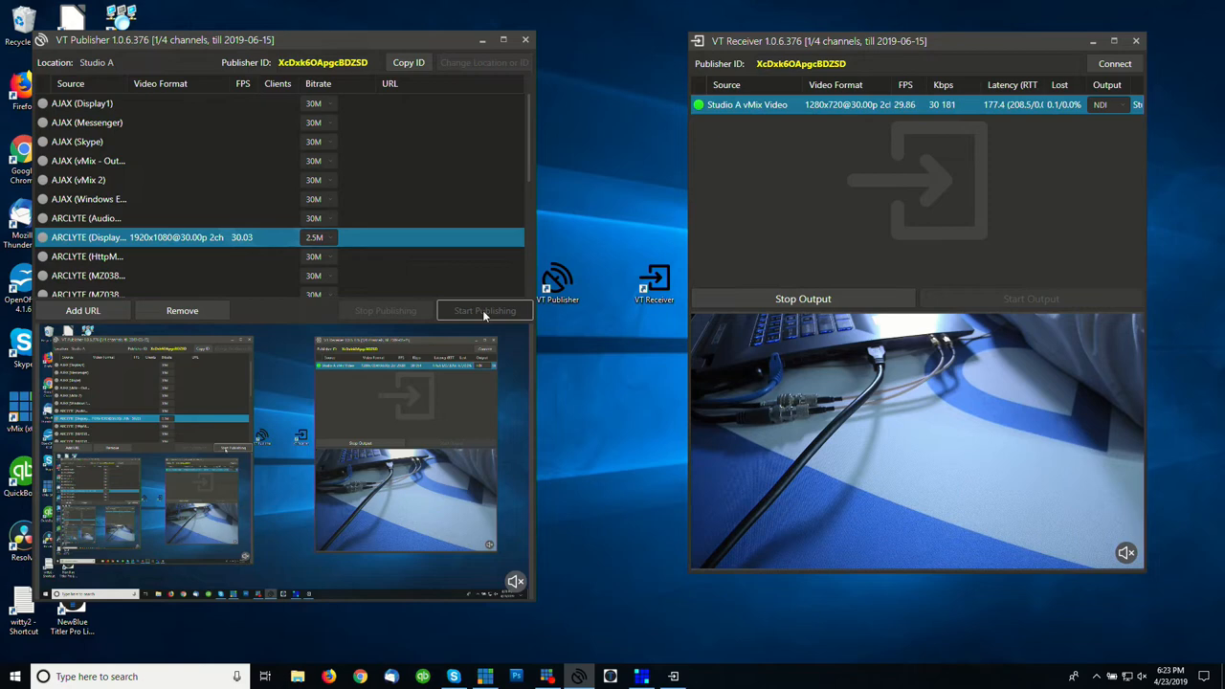
Start publishing the display feed to VT Receiver and begin an NDI / Desktop Capture input in vMix.
left_click(485, 310)
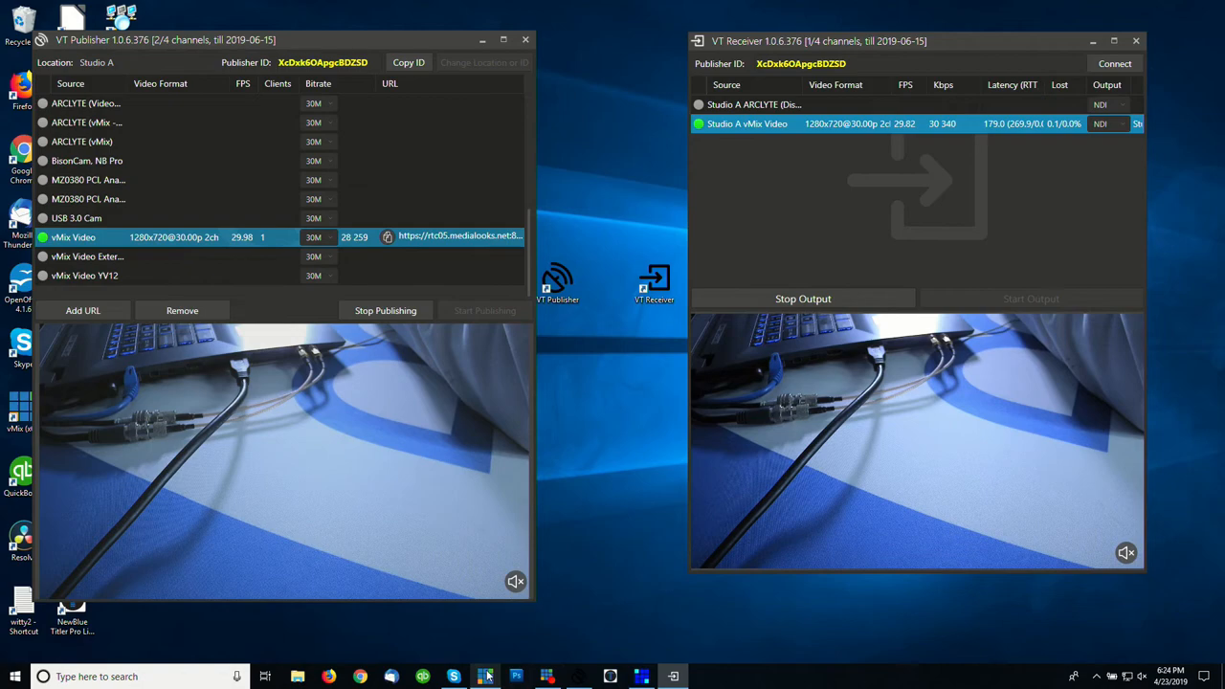
left_click(486, 677)
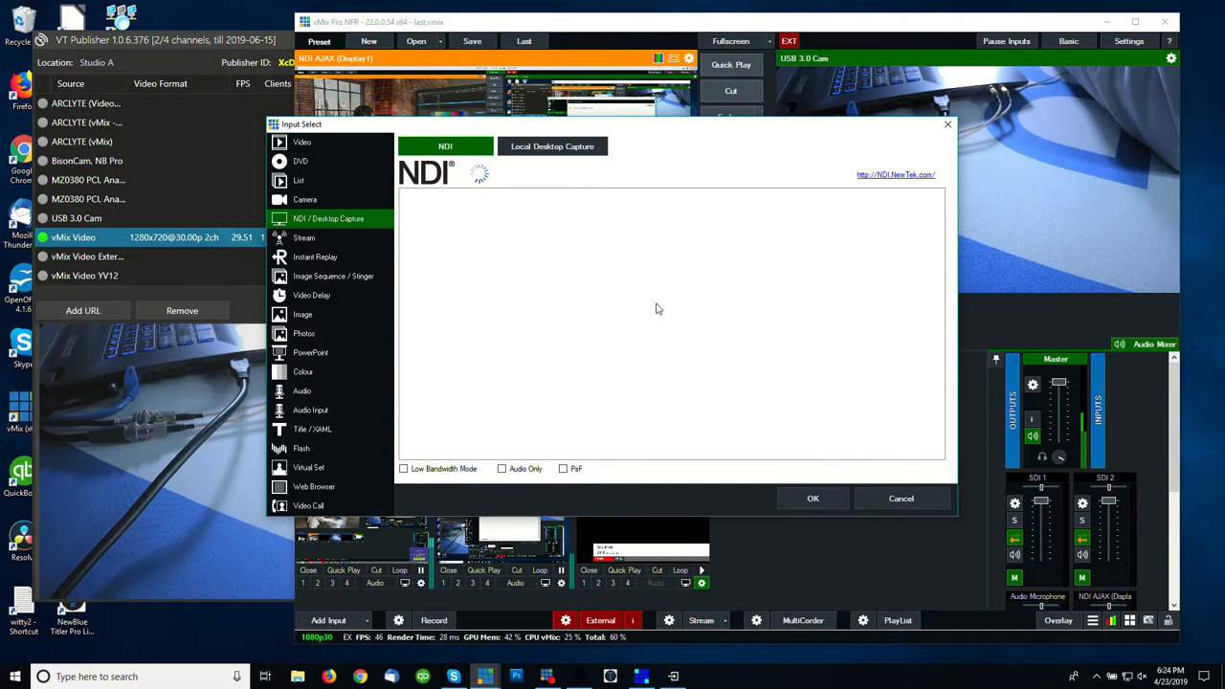